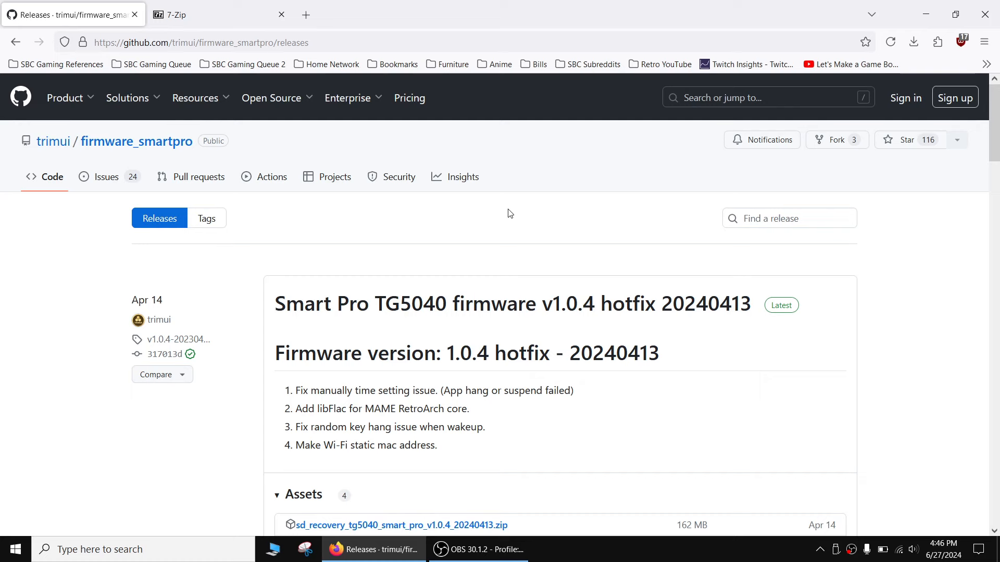
# - Review the Smart Pro TG5040 firmware v1.0.4 hotfix release notes on GitHub
pyautogui.click(200, 42)
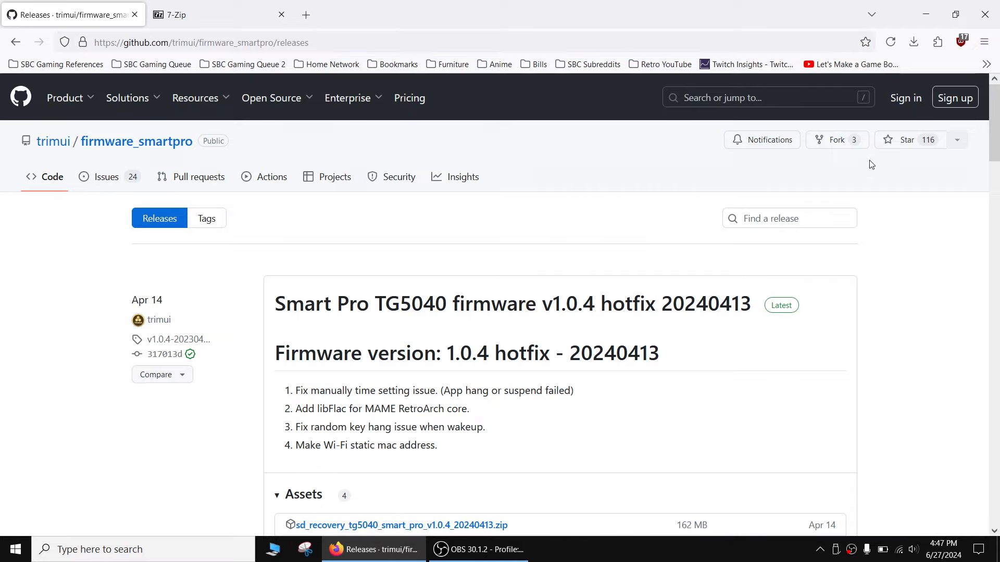
pyautogui.scroll(-3)
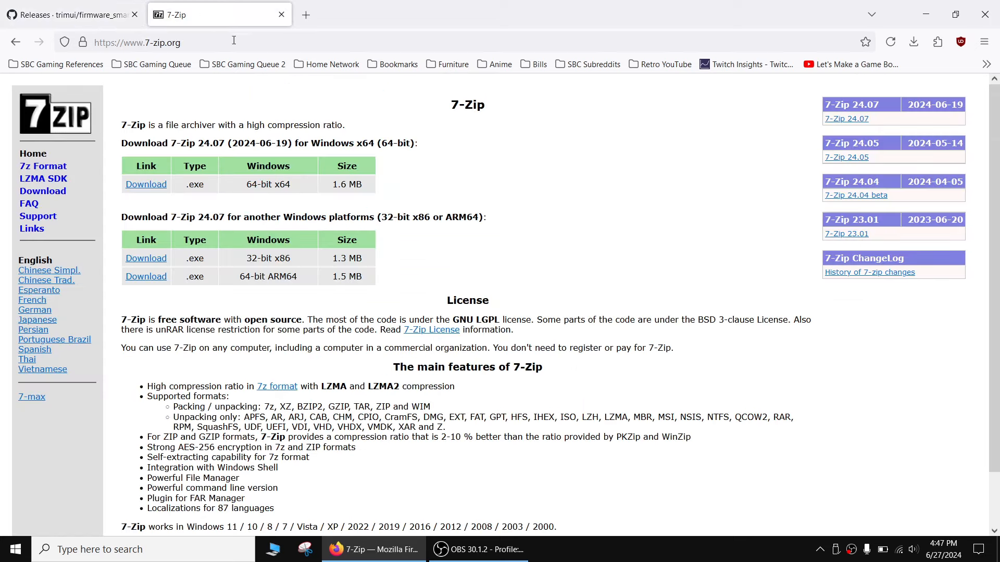
# - Minimize Firefox so the desktop with the downloaded trimui_tg50 firmware archive shows
pyautogui.click(138, 41)
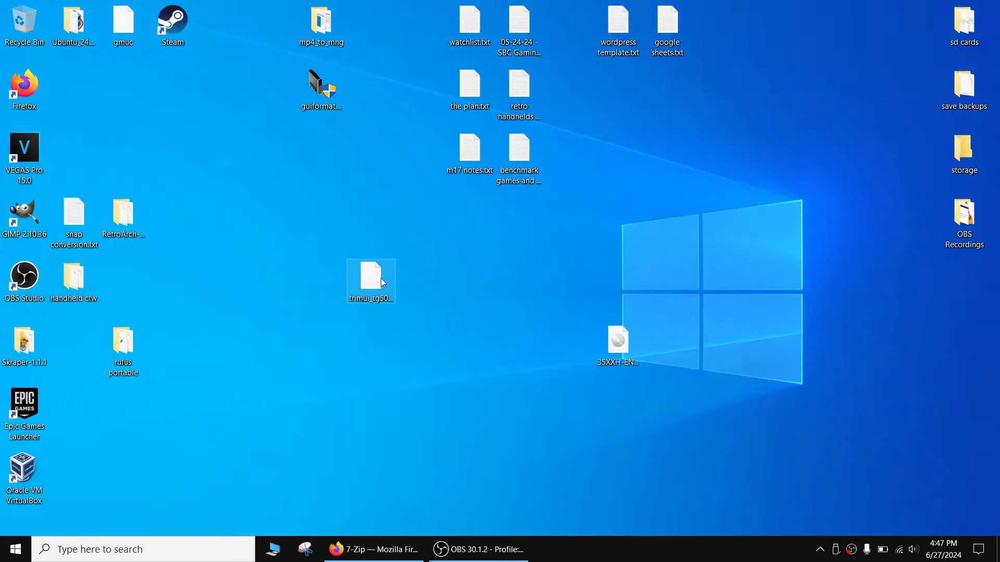
# - Extract the firmware archive into trimui_tg5040_20240413_v1.0.4_hotfix6 and view trimui_tg5040.awimg inside it
pyautogui.rightClick(371, 277)
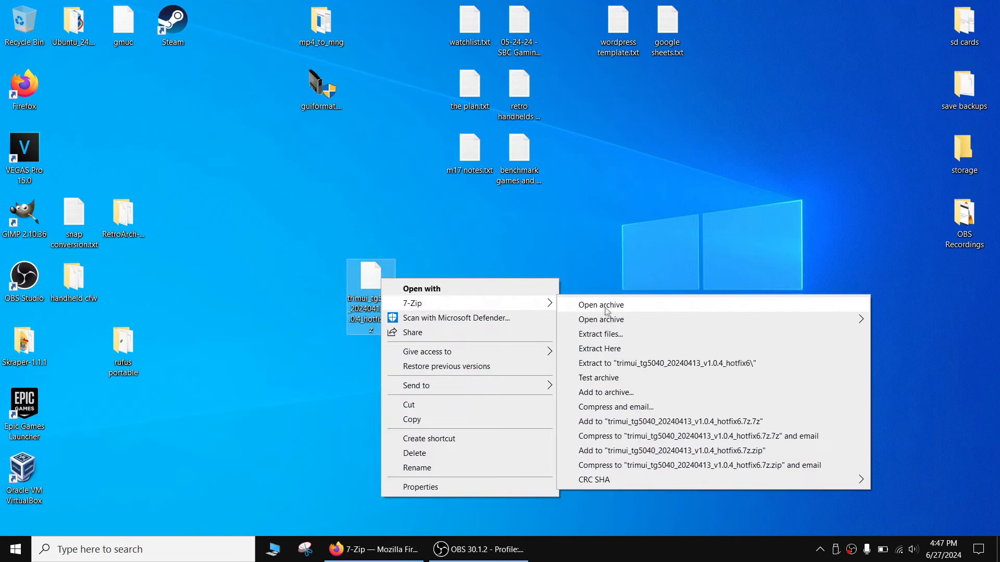
pyautogui.click(599, 349)
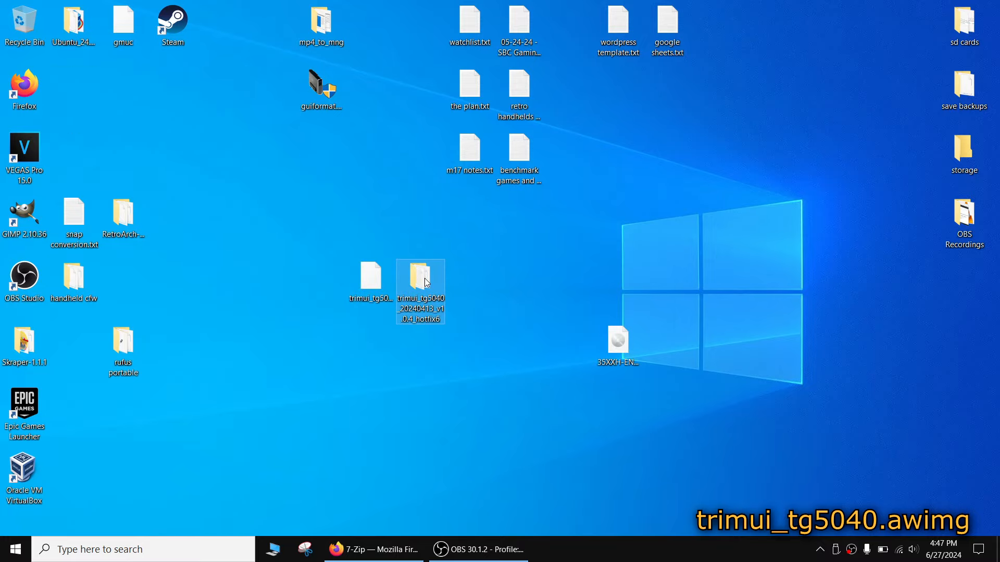
pyautogui.doubleClick(420, 282)
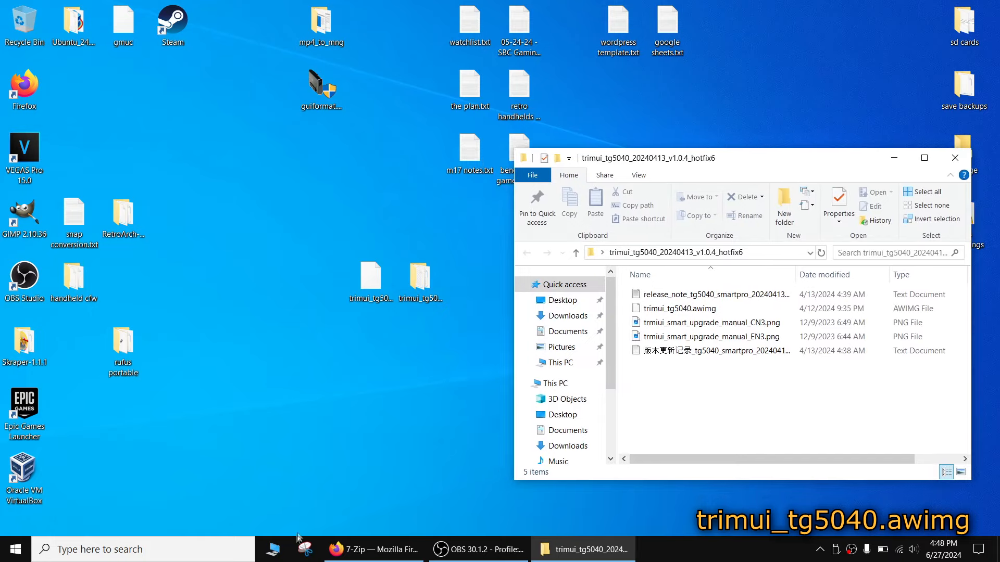
# - Copy trimui_tg5040.awimg onto the root of the TRIMUI SP (D:) card
pyautogui.click(561, 382)
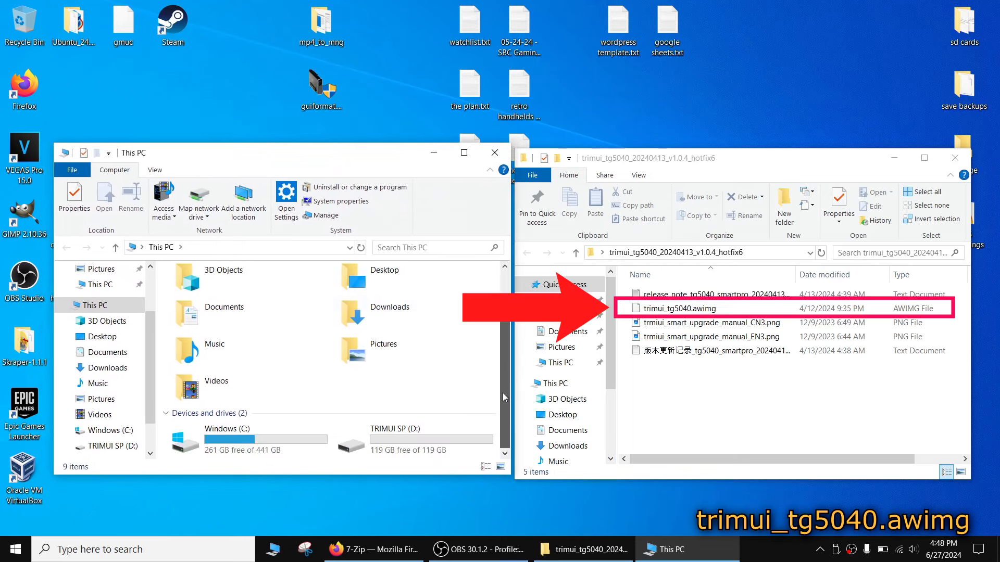
pyautogui.doubleClick(408, 433)
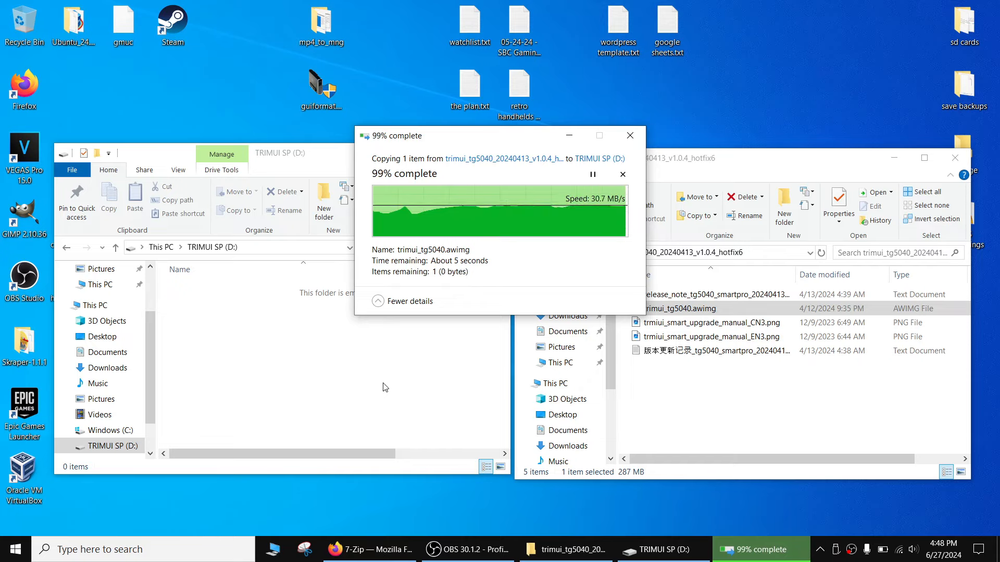
pyautogui.click(373, 549)
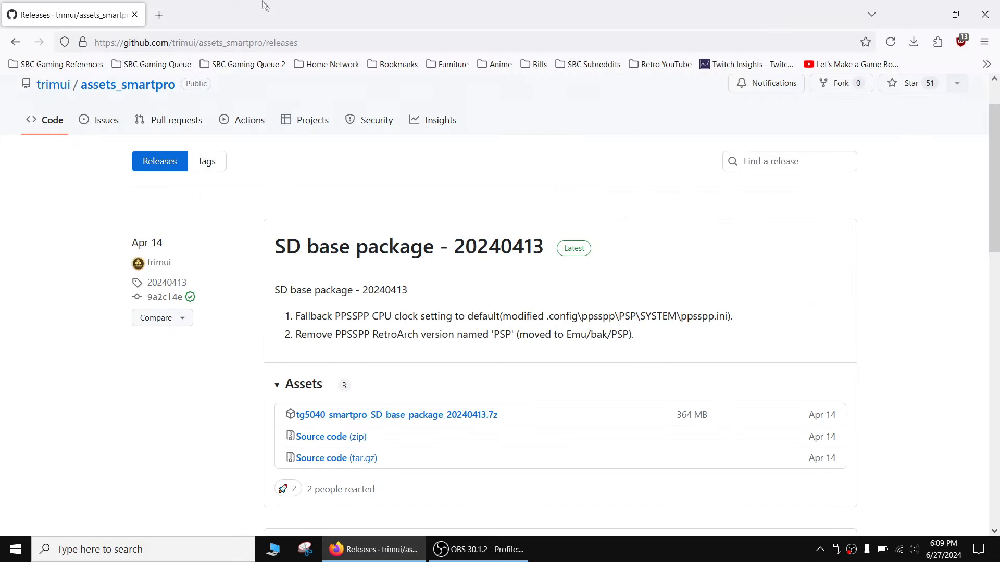
# - Download the tg5040_smartpro_SD_base_package 20240413 .7z asset from the assets_smartpro releases
pyautogui.click(196, 41)
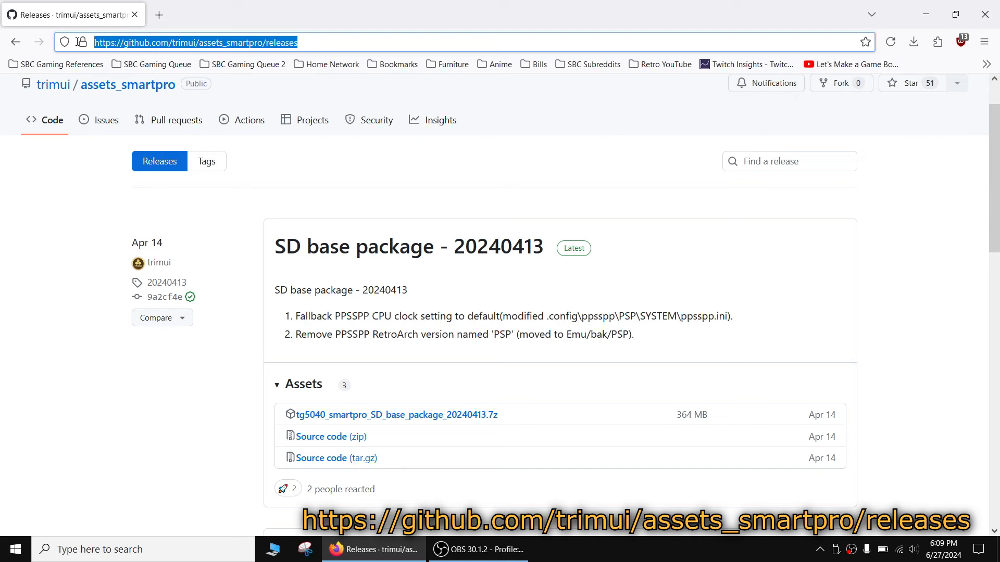
pyautogui.moveTo(344, 152)
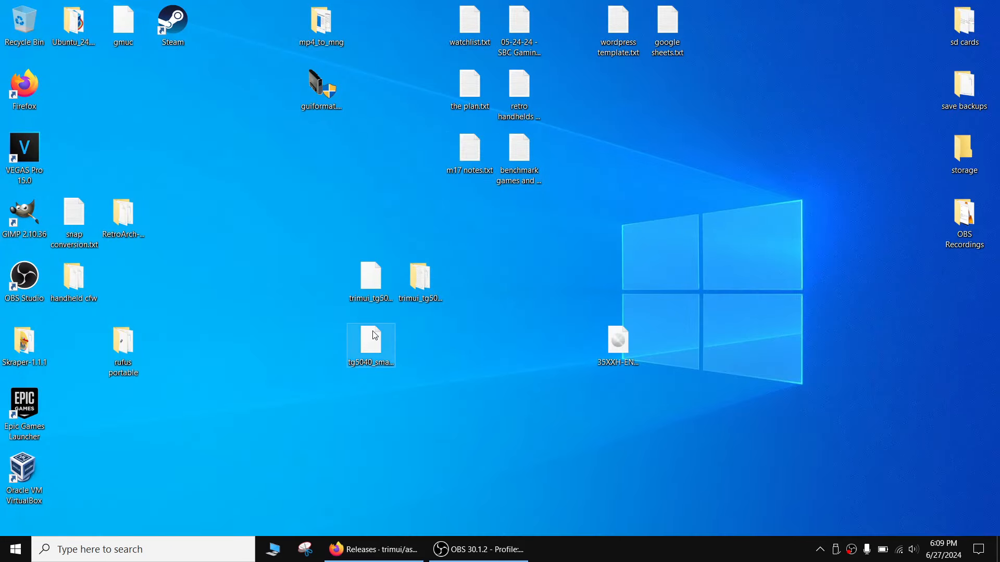
# - Extract the SD base package 20240413 .7z into its own tg5040_smartpro folder on the desktop
pyautogui.rightClick(371, 345)
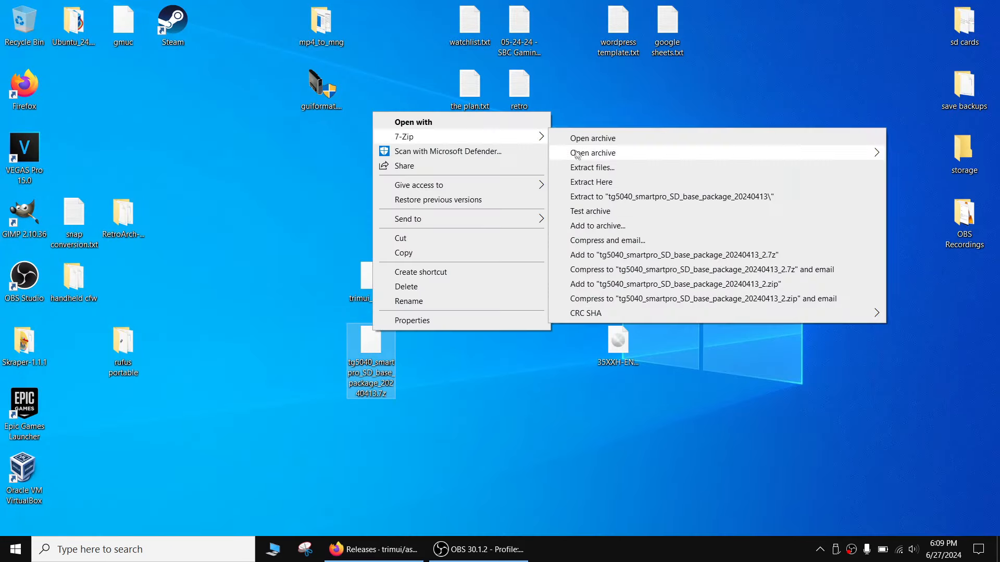
pyautogui.click(592, 166)
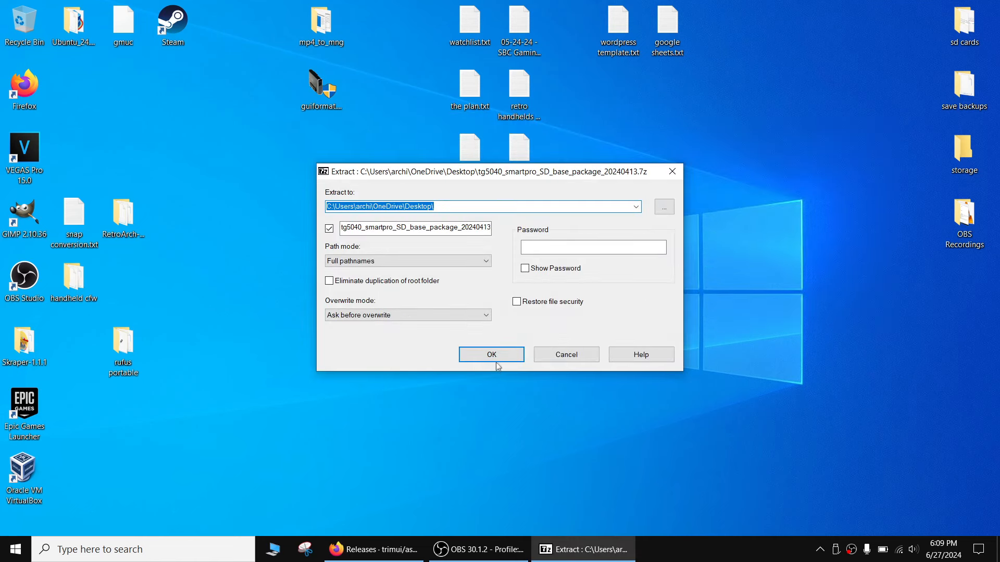
pyautogui.click(490, 354)
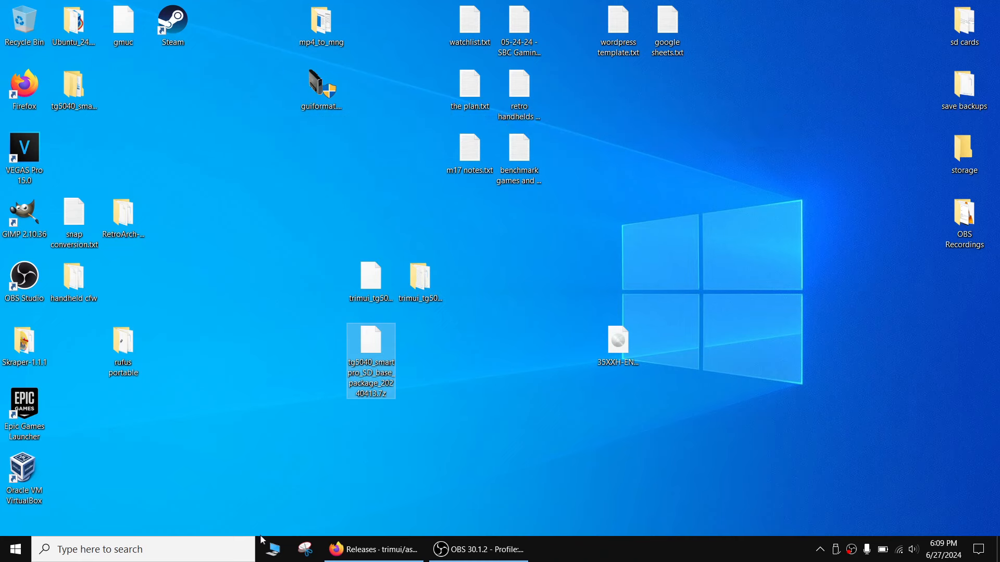
# - Copy the extracted base package folders (Apps, Emus, Roms) onto the TRIMUI SP (D:) card
pyautogui.click(270, 548)
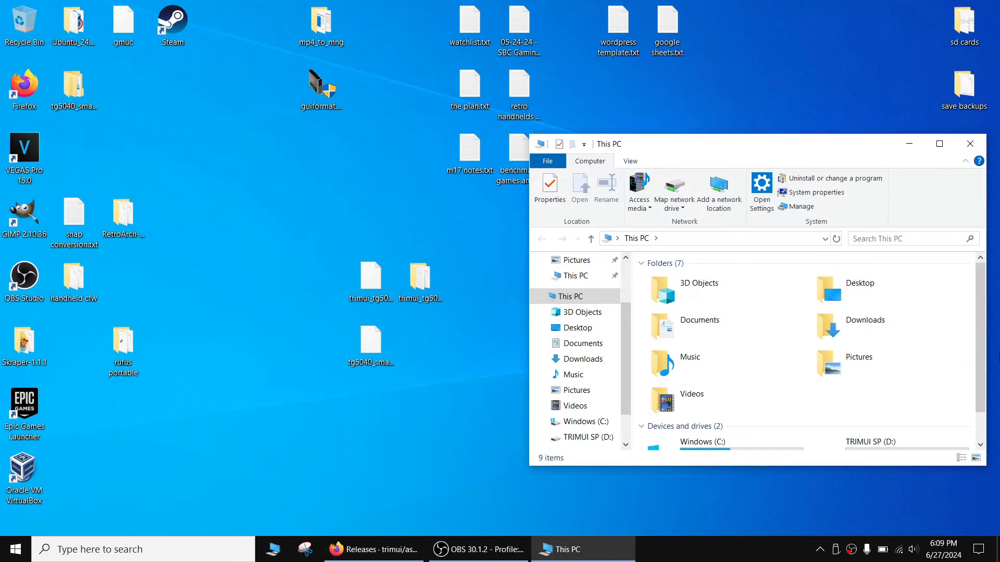
pyautogui.click(886, 430)
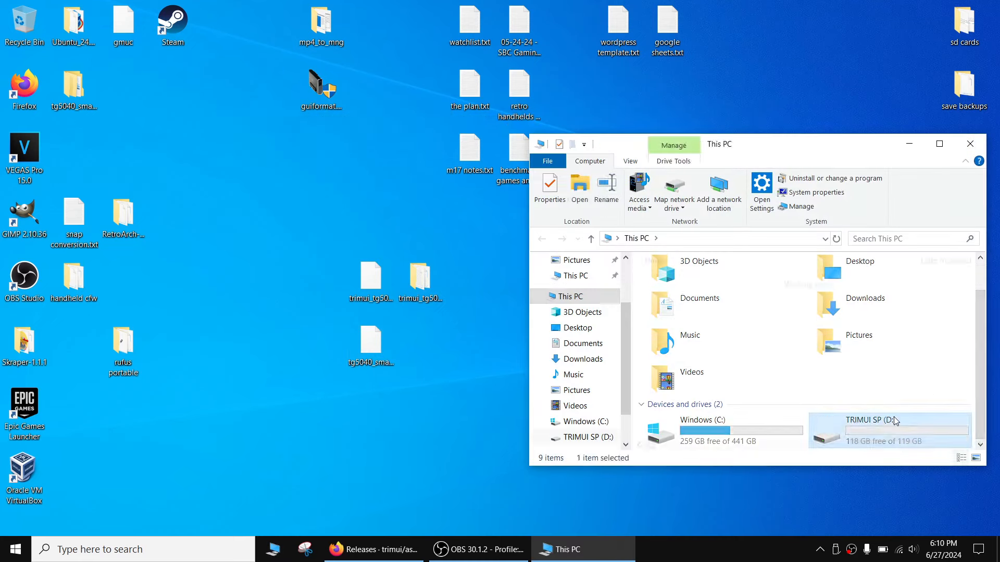
pyautogui.doubleClick(888, 430)
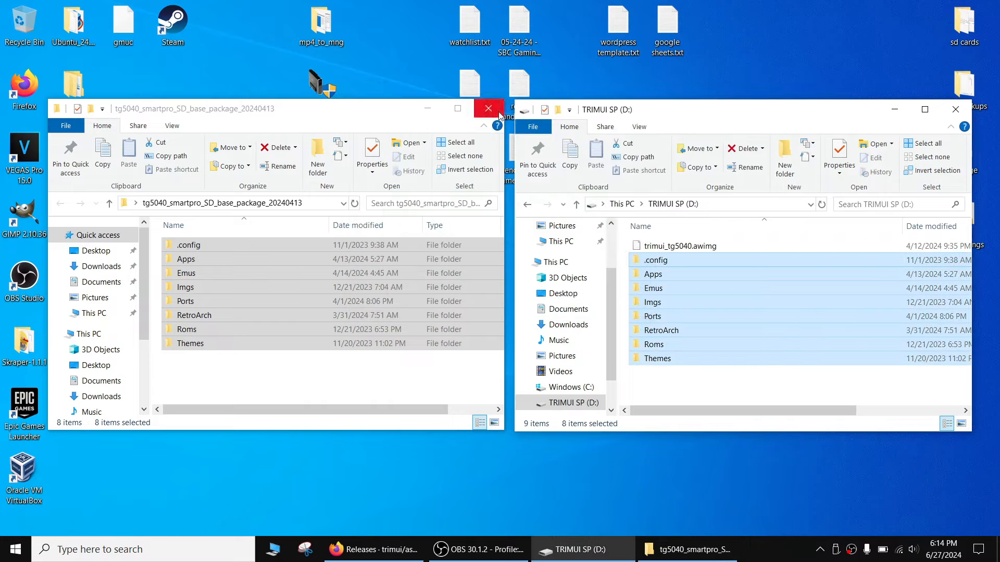
pyautogui.click(488, 109)
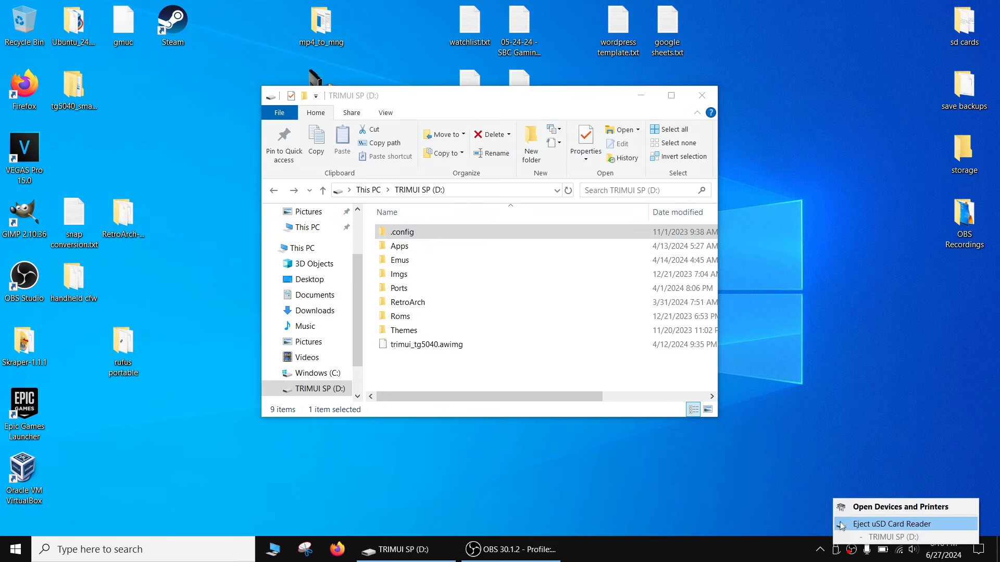
# - Safely eject the uSD Card Reader holding the TRIMUI SP card
pyautogui.click(893, 524)
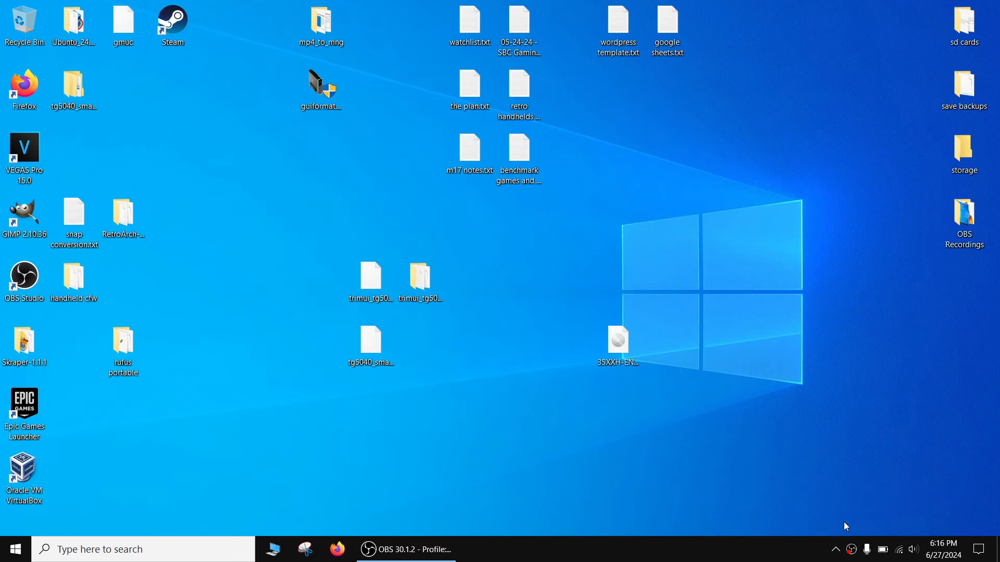